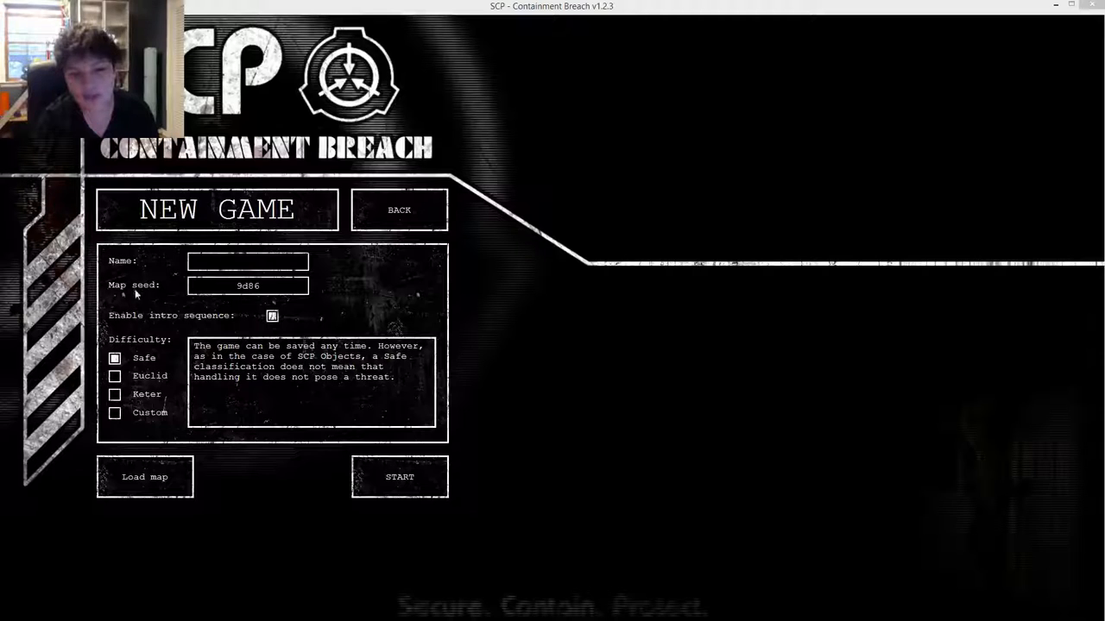
Select Keter difficulty on the New Game screen, keeping map seed 9d86
{"action": "left_click", "coordinate": [115, 395]}
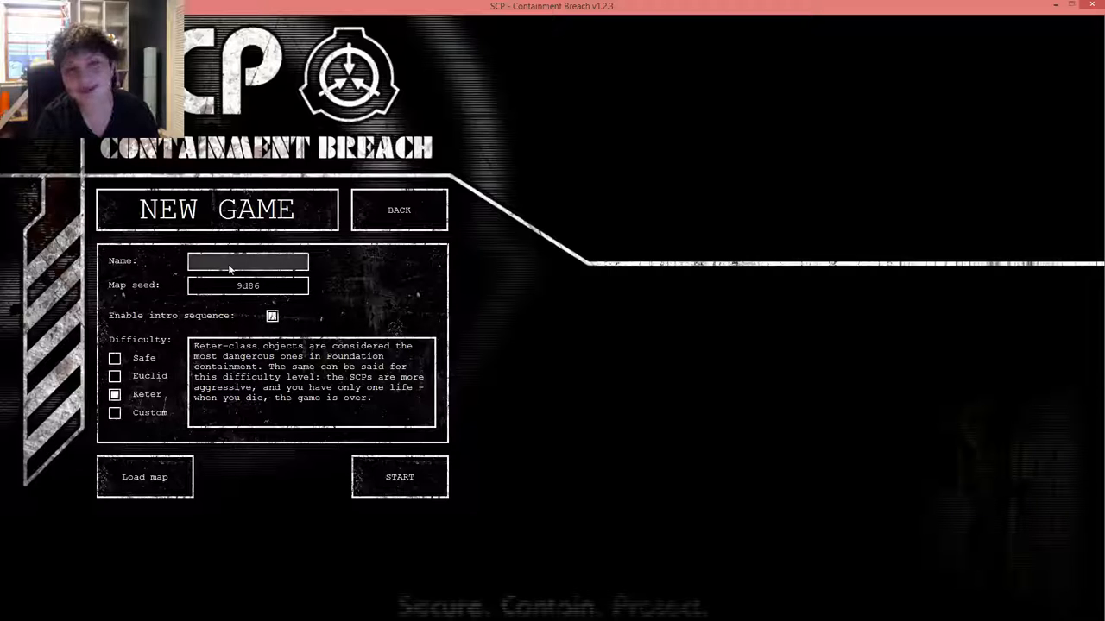
{"action": "left_click", "coordinate": [247, 261]}
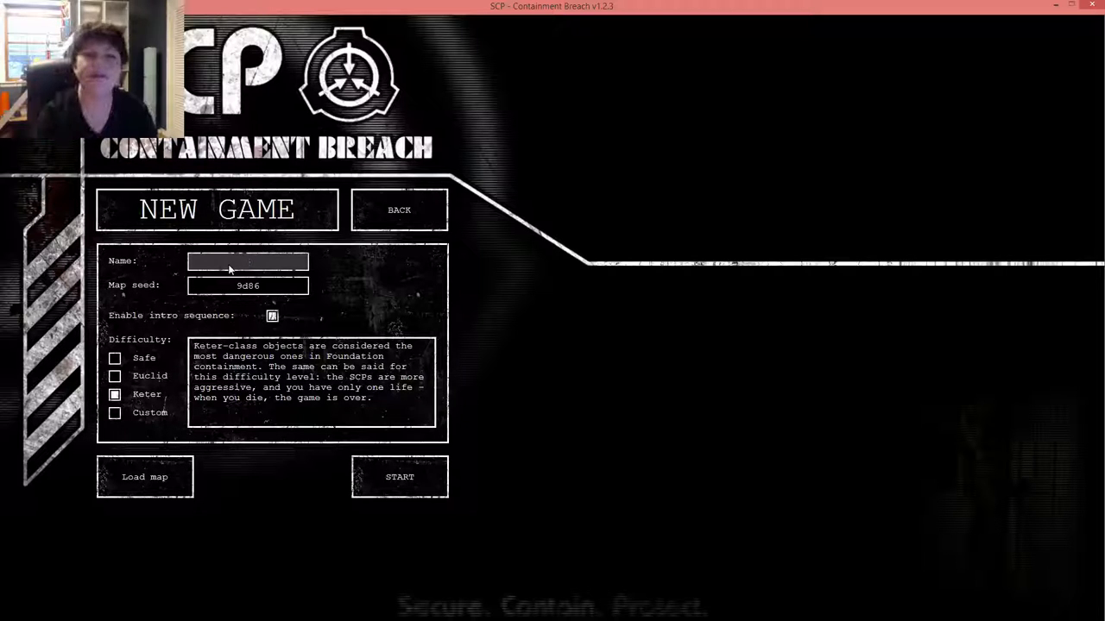
{"action": "left_click", "coordinate": [249, 262]}
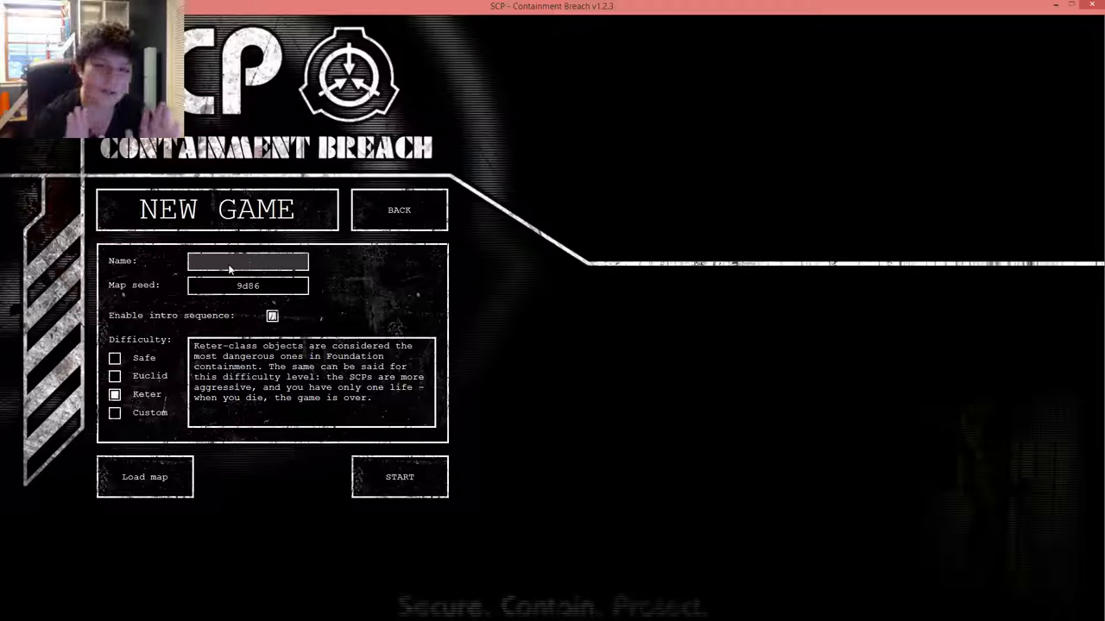
{"action": "left_click", "coordinate": [247, 262]}
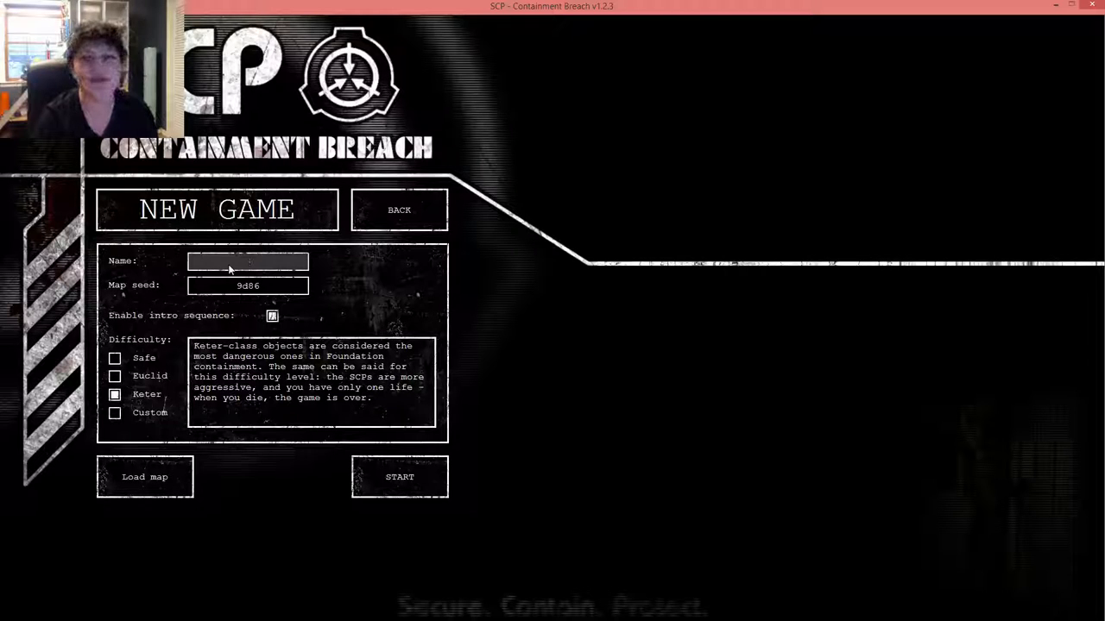
{"action": "left_click", "coordinate": [248, 261]}
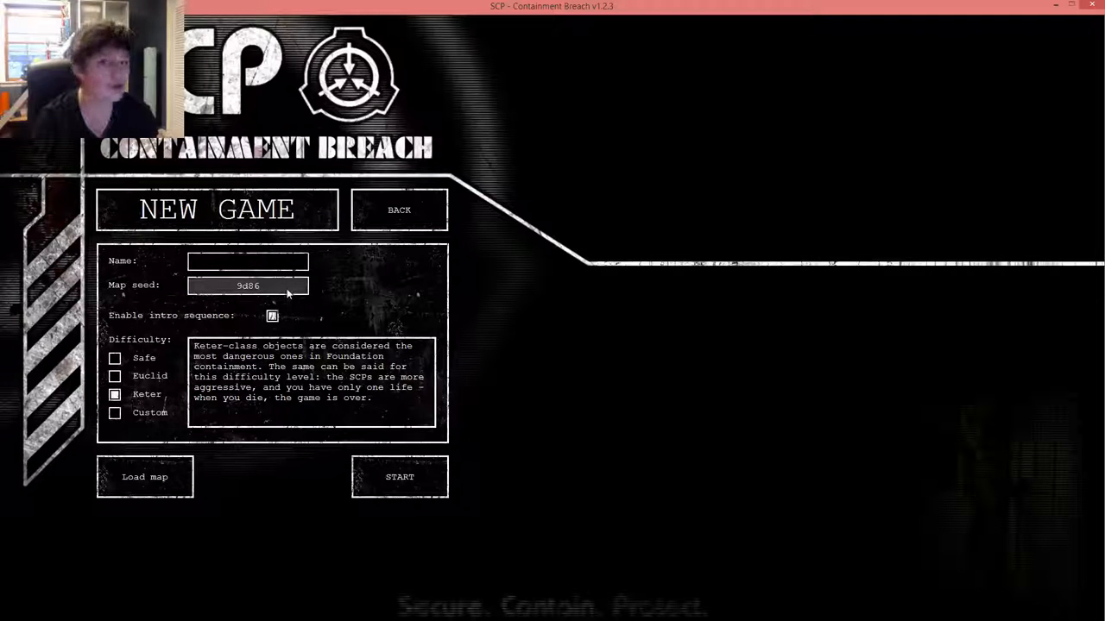
{"action": "left_click", "coordinate": [249, 260]}
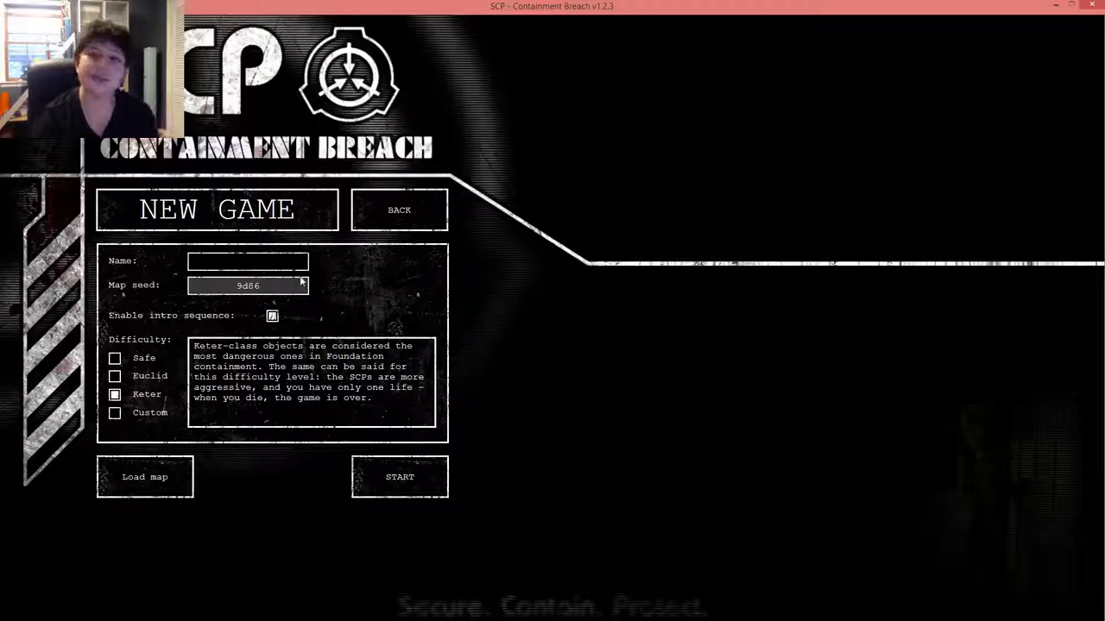
{"action": "left_click", "coordinate": [248, 261]}
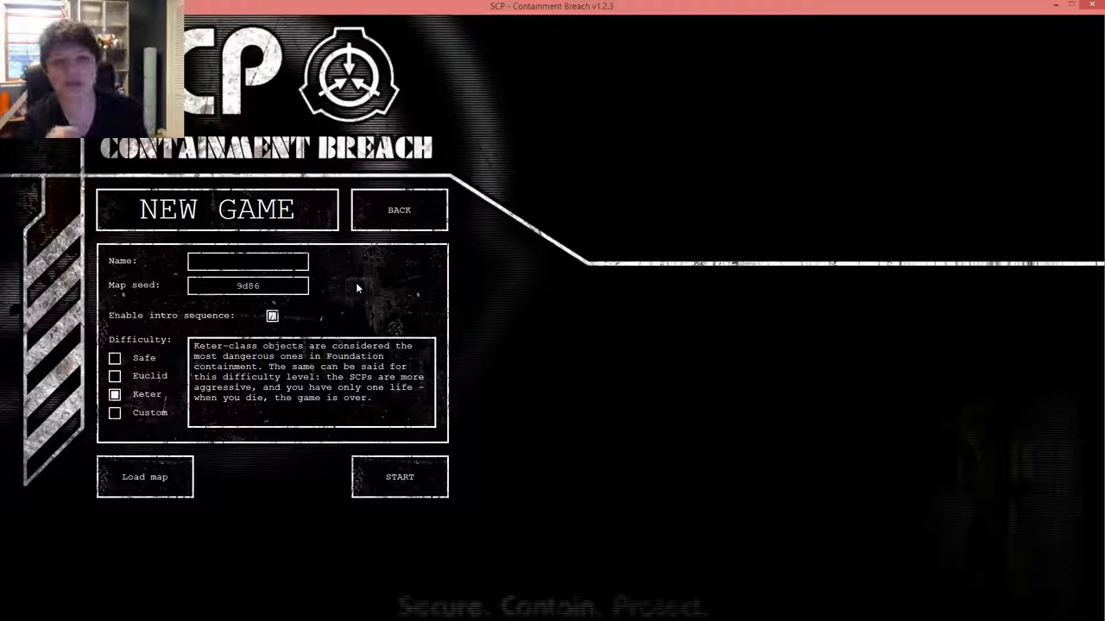
{"action": "left_click", "coordinate": [247, 261]}
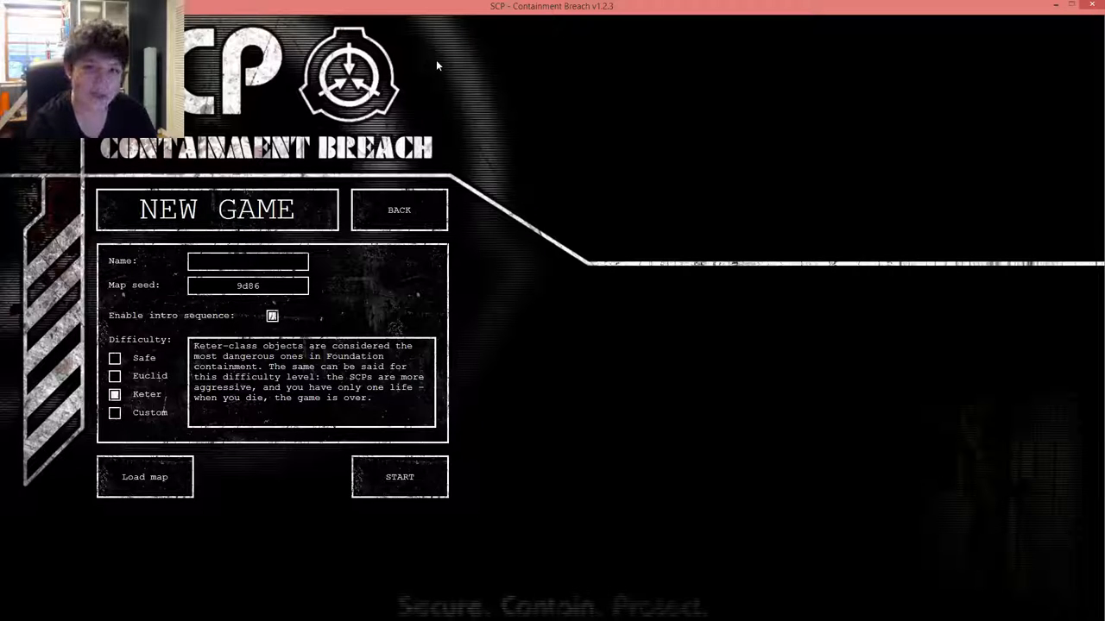
Enter 'Keter' as the save name and start the Keter-difficulty game
{"action": "left_click", "coordinate": [247, 261]}
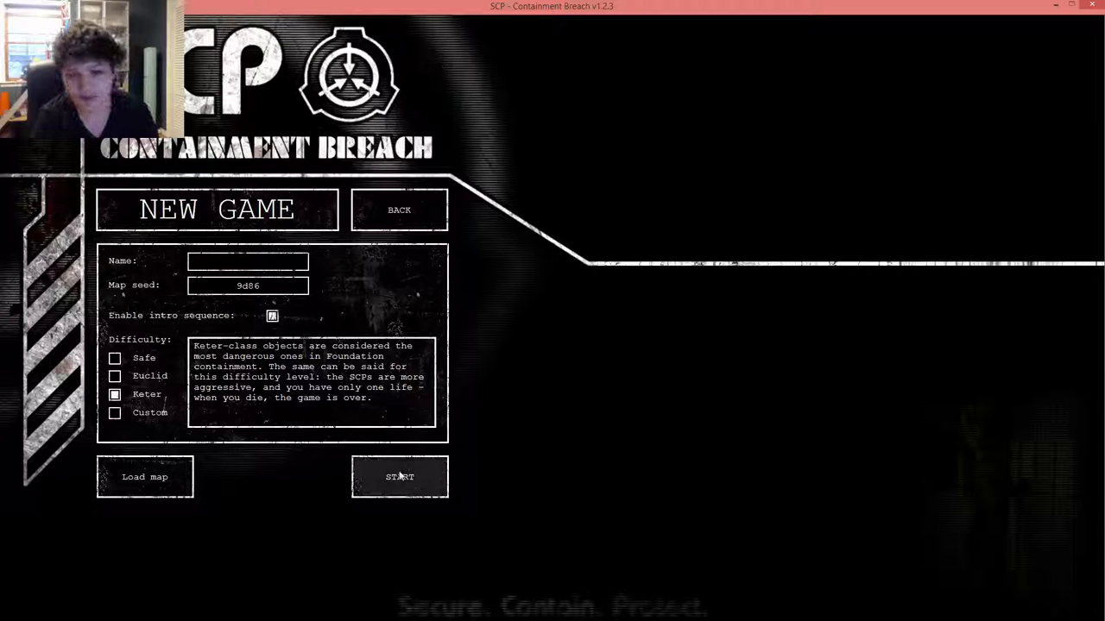
{"action": "left_click", "coordinate": [247, 261]}
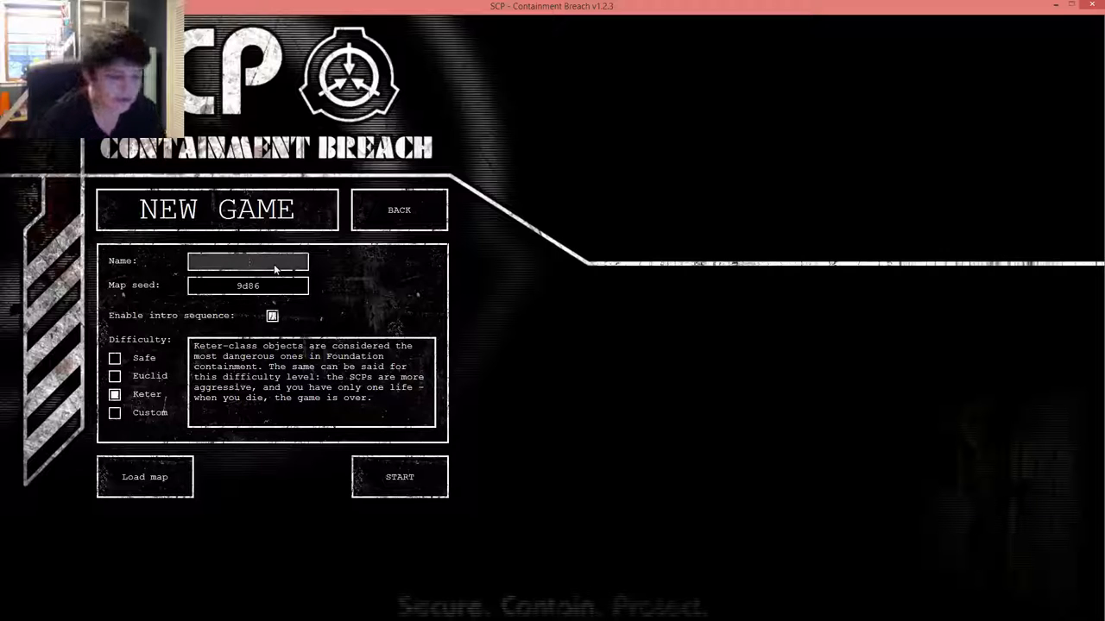
{"action": "type", "text": "Keter"}
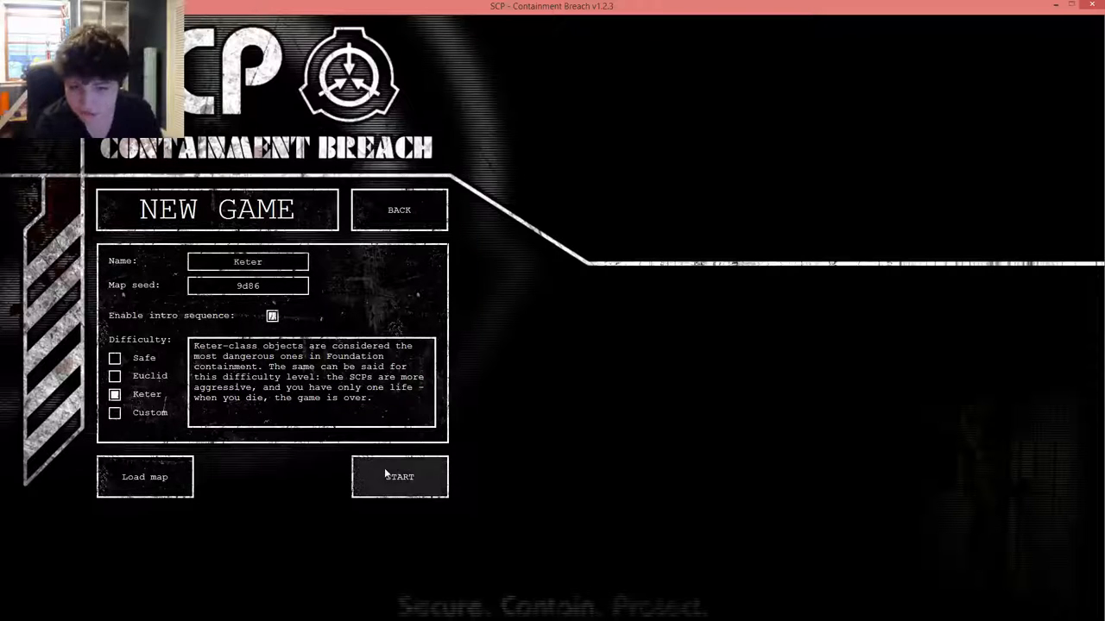
{"action": "left_click", "coordinate": [399, 477]}
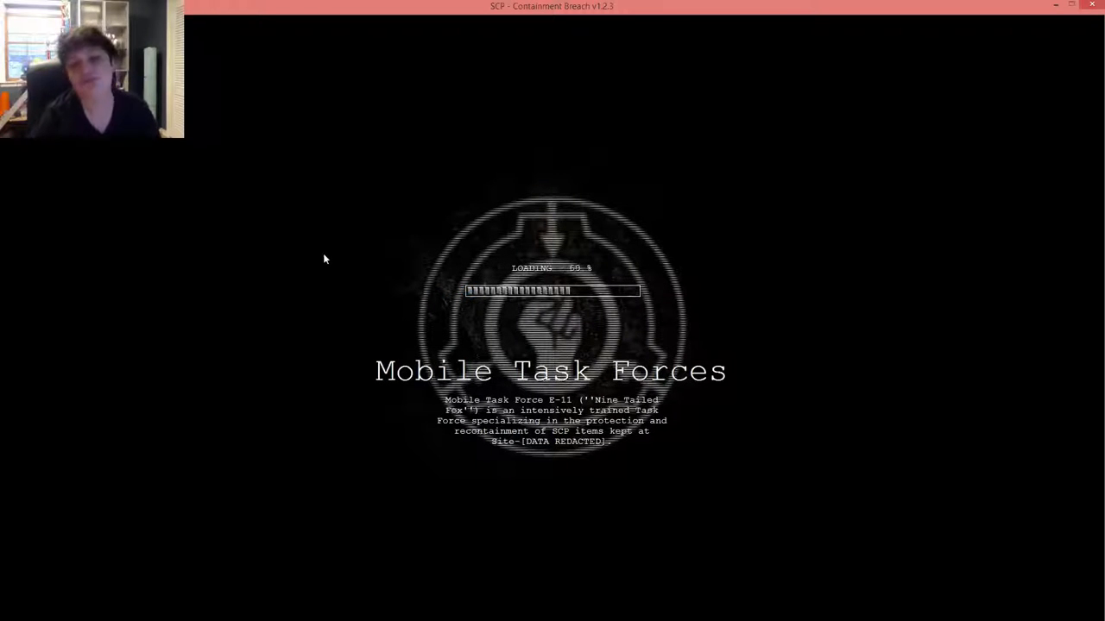
{"action": "mouse_move", "coordinate": [368, 141]}
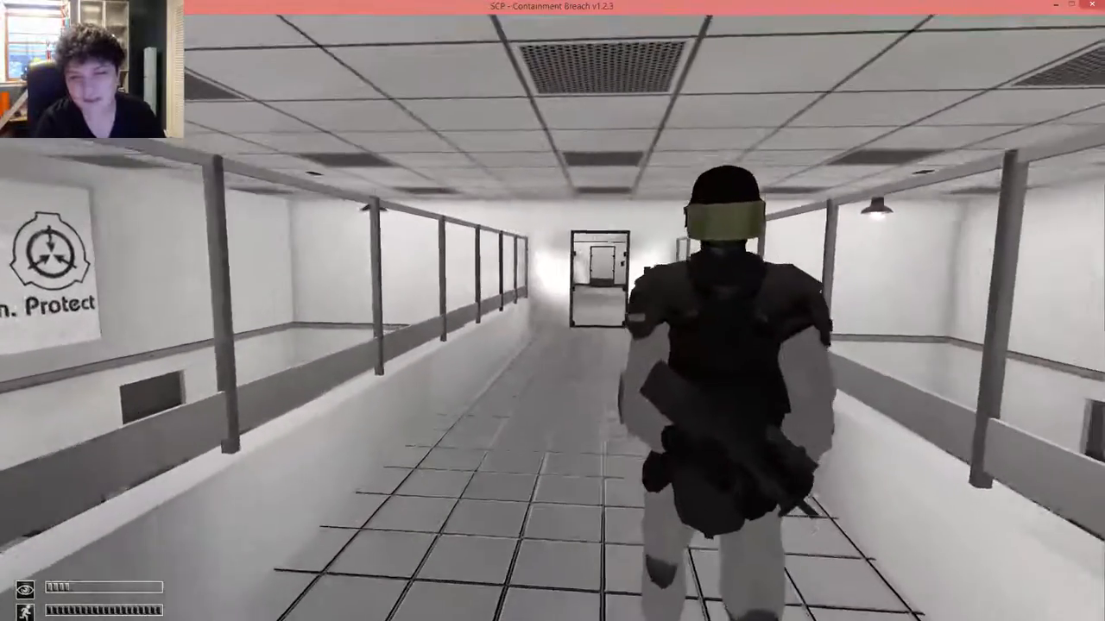
Walk forward along the catwalk as the MTF soldiers come through the doorway
{"action": "key", "text": "w"}
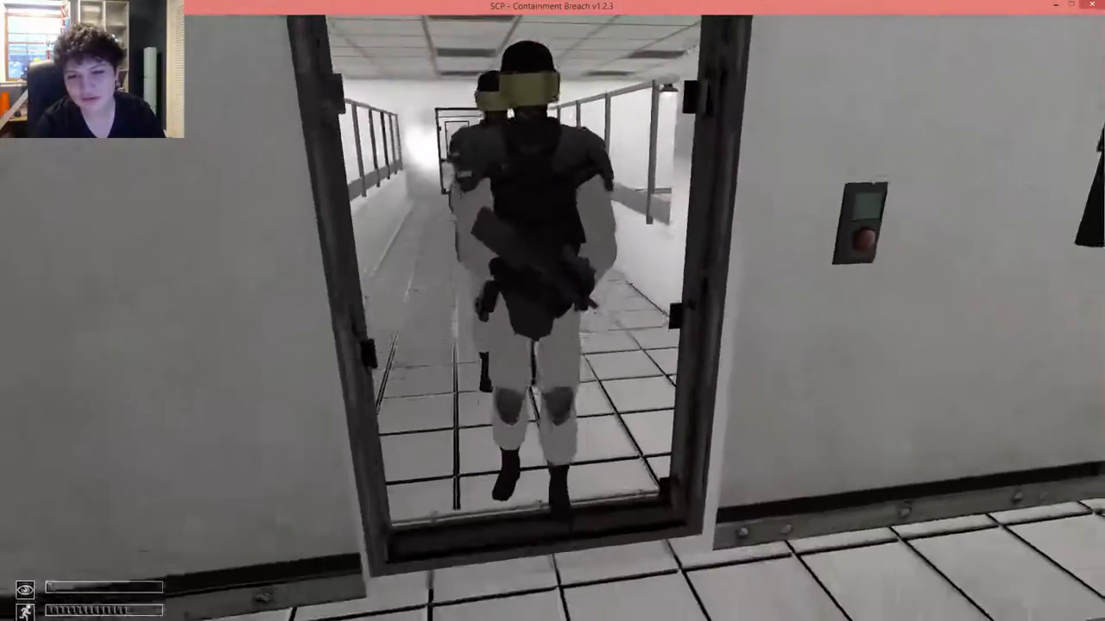
{"action": "scroll", "scroll_direction": "down", "scroll_amount": 3}
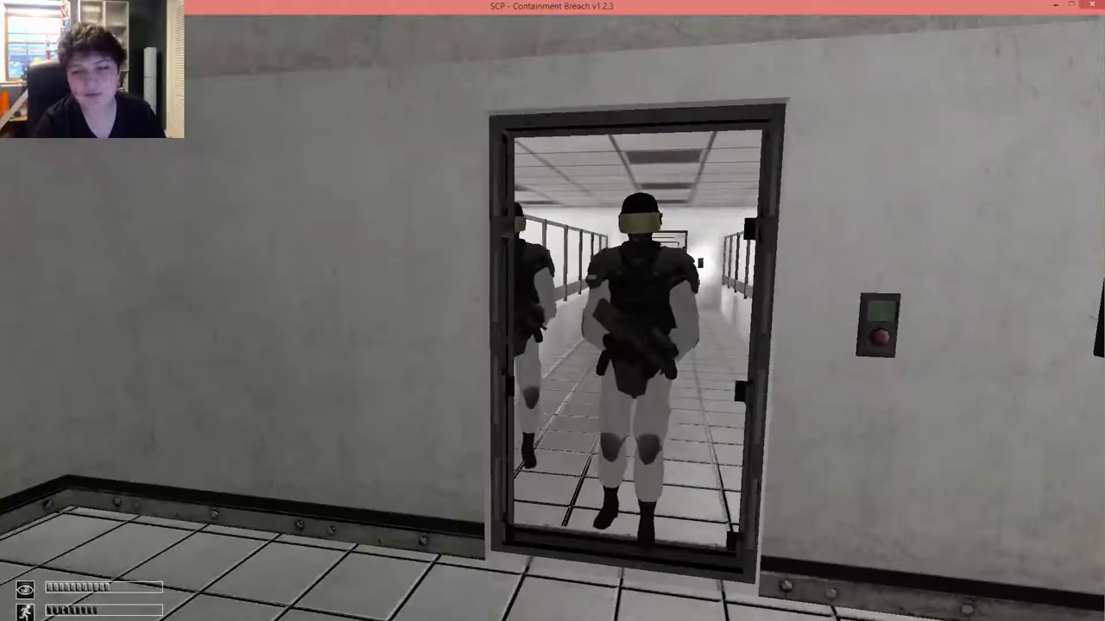
Quit the current run and start a new Keter game named 'Keter'
{"action": "key", "text": "Escape"}
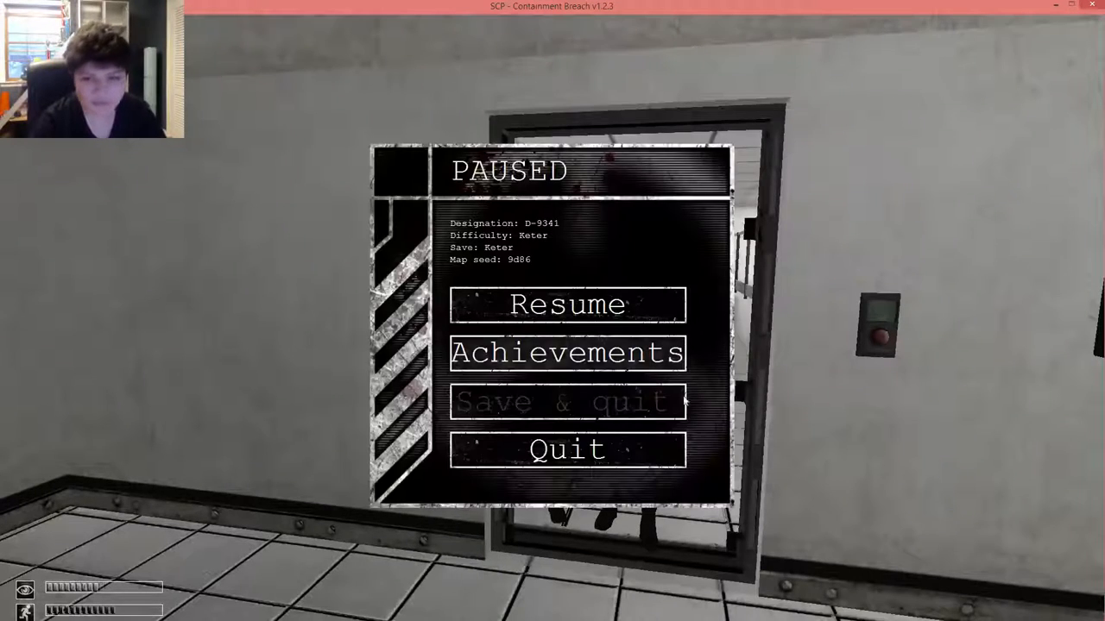
{"action": "left_click", "coordinate": [567, 449]}
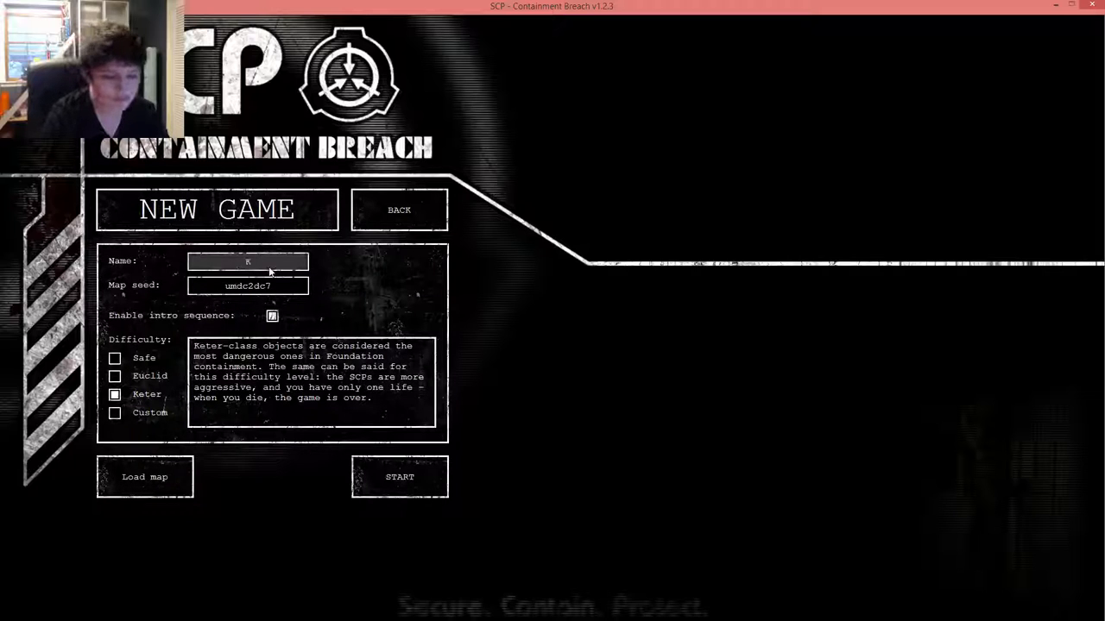
{"action": "type", "text": "Keter"}
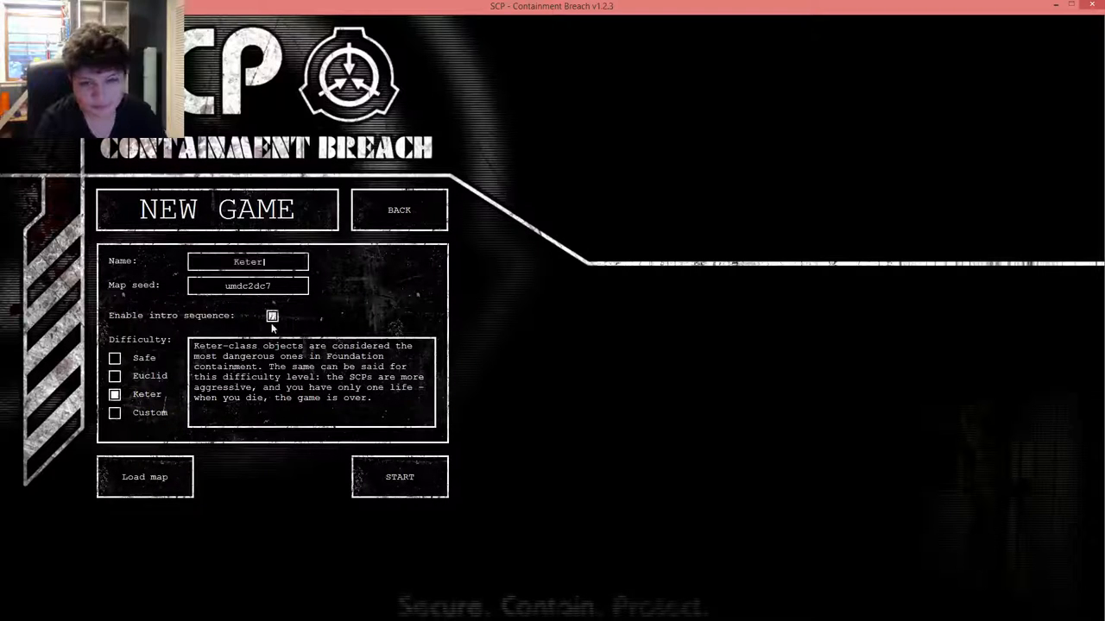
{"action": "left_click", "coordinate": [398, 476]}
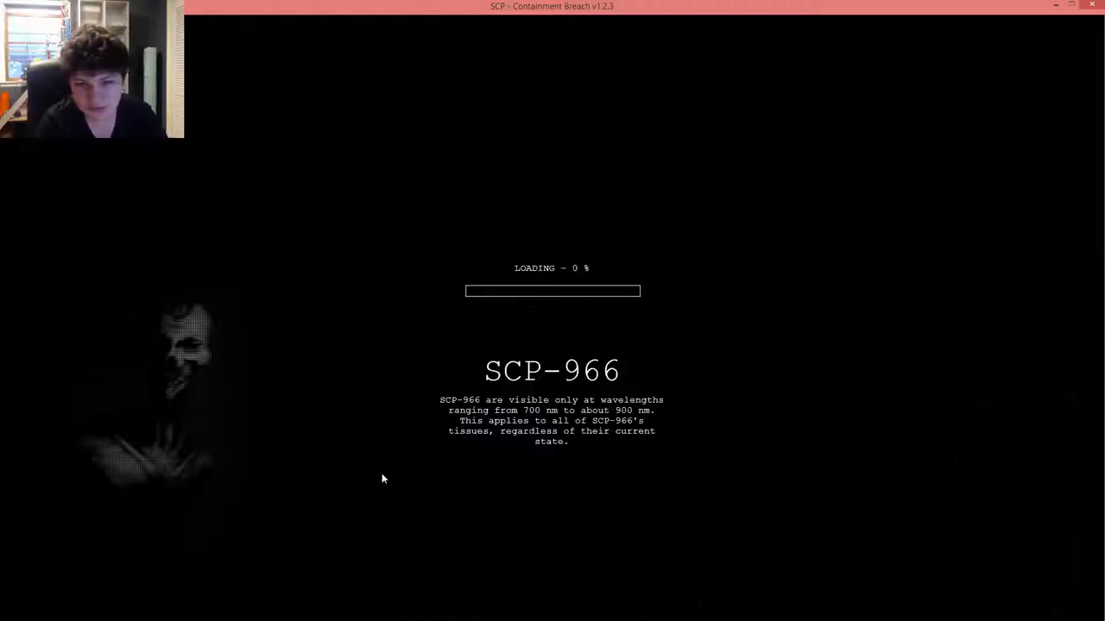
{"action": "mouse_move", "coordinate": [388, 459]}
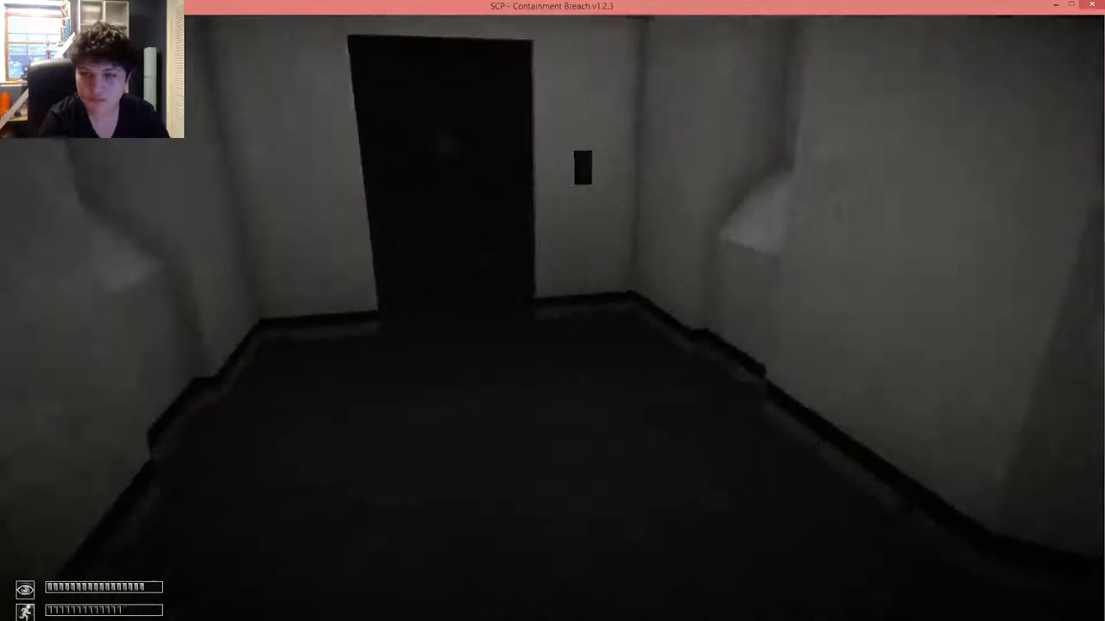
{"action": "key", "text": "w"}
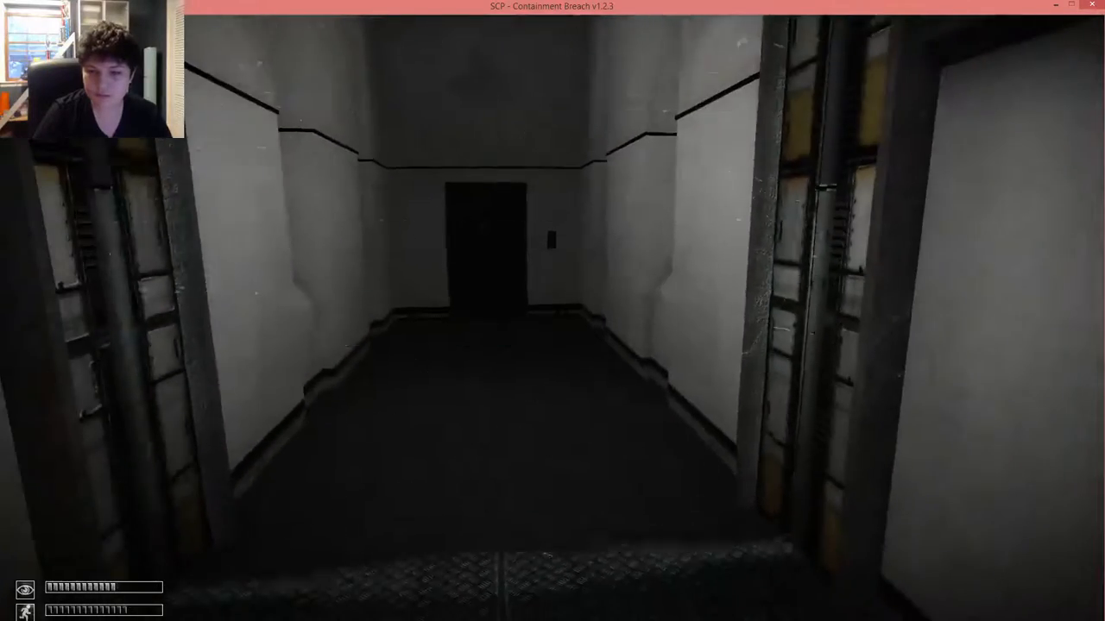
Walk through the open doorway and down the grey corridor into darkness
{"action": "key", "text": "w"}
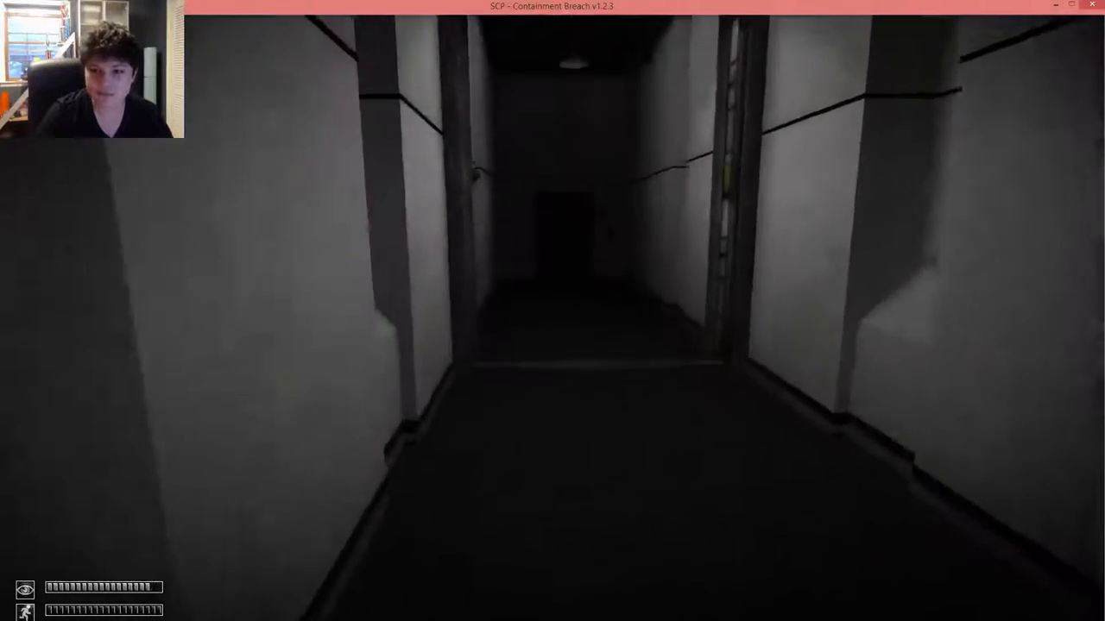
{"action": "key", "text": "w"}
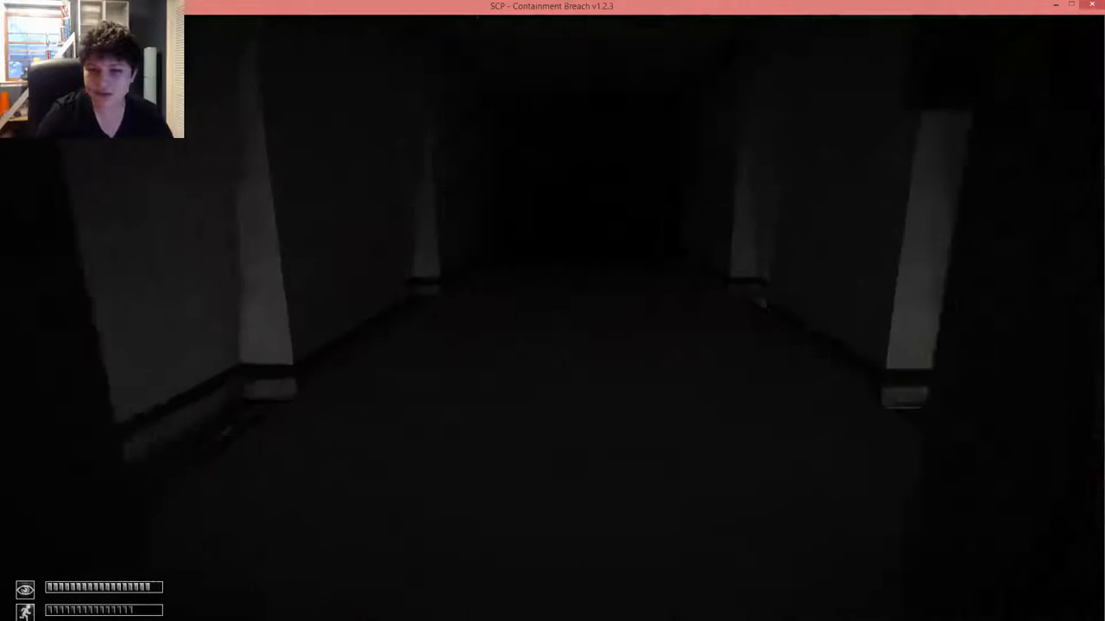
Walk forward out of the dark stretch into the brighter grey corridor
{"action": "key", "text": "w"}
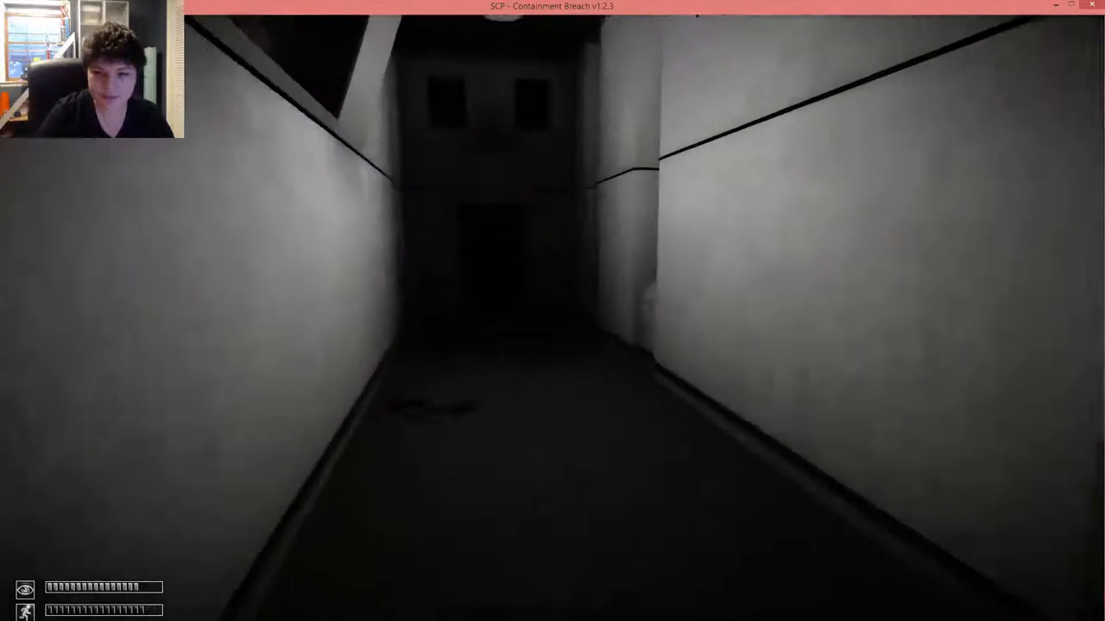
Walk down the corridor to the lit hallway lined with side doors
{"action": "key", "text": "w"}
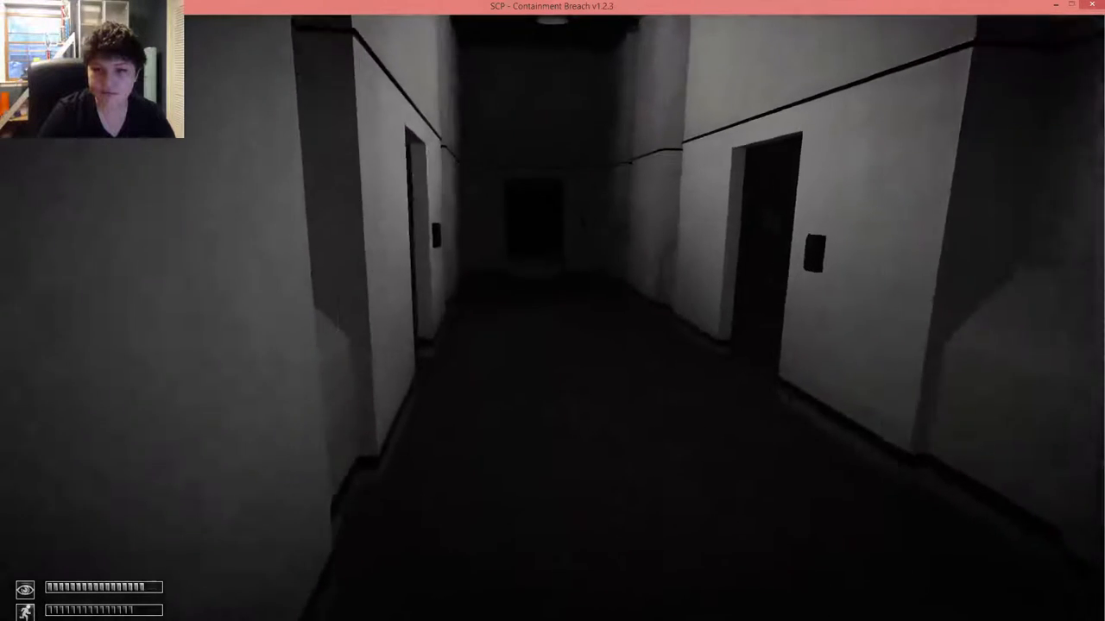
{"action": "key", "text": "w"}
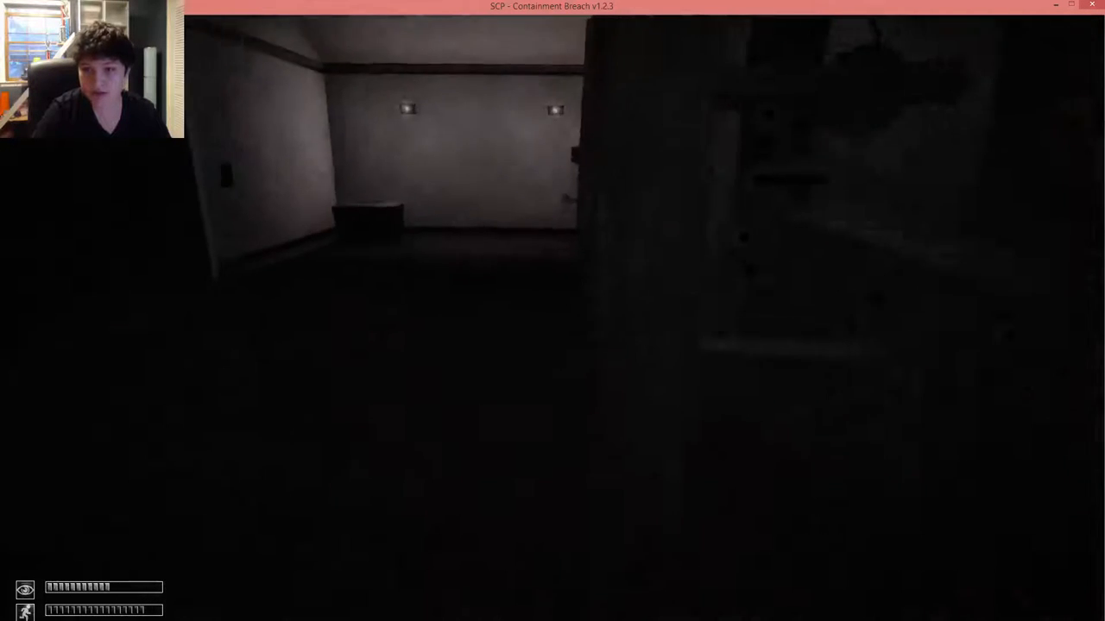
Cross the dim room to the keycard reader beside the crate
{"action": "key", "text": "tab"}
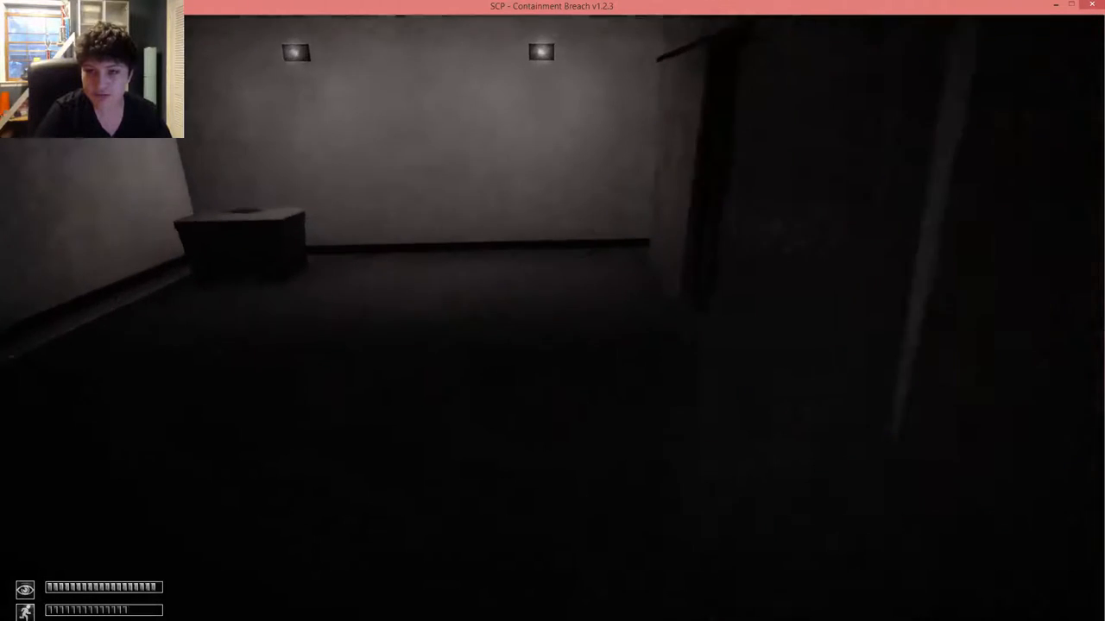
{"action": "key", "text": "tab"}
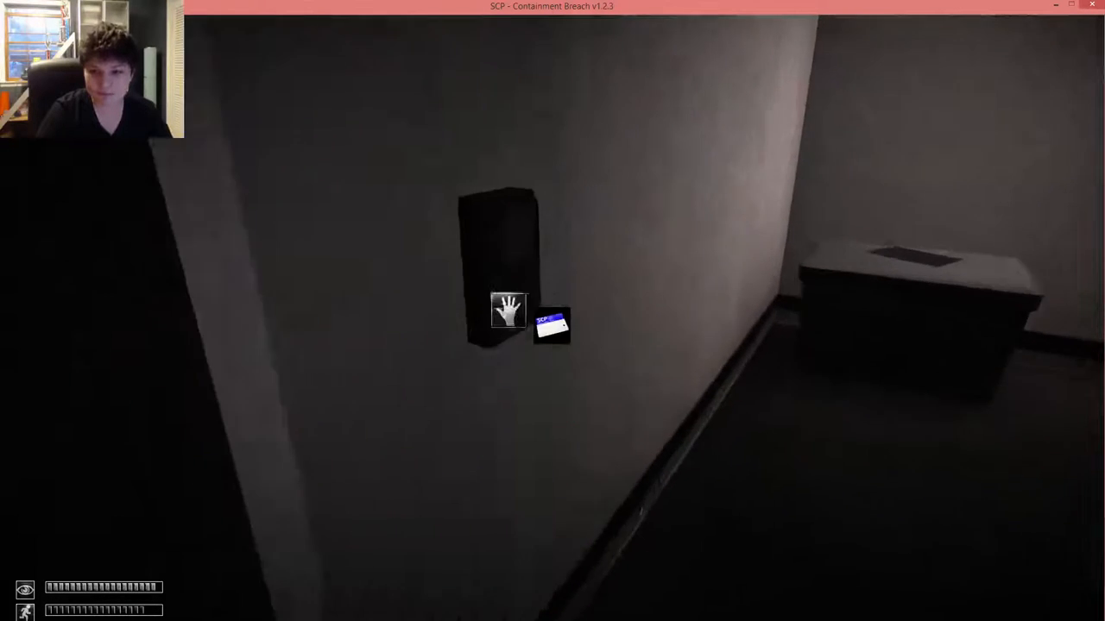
Insert the keycard to open the door, then check the inventory
{"action": "left_click", "coordinate": [508, 310]}
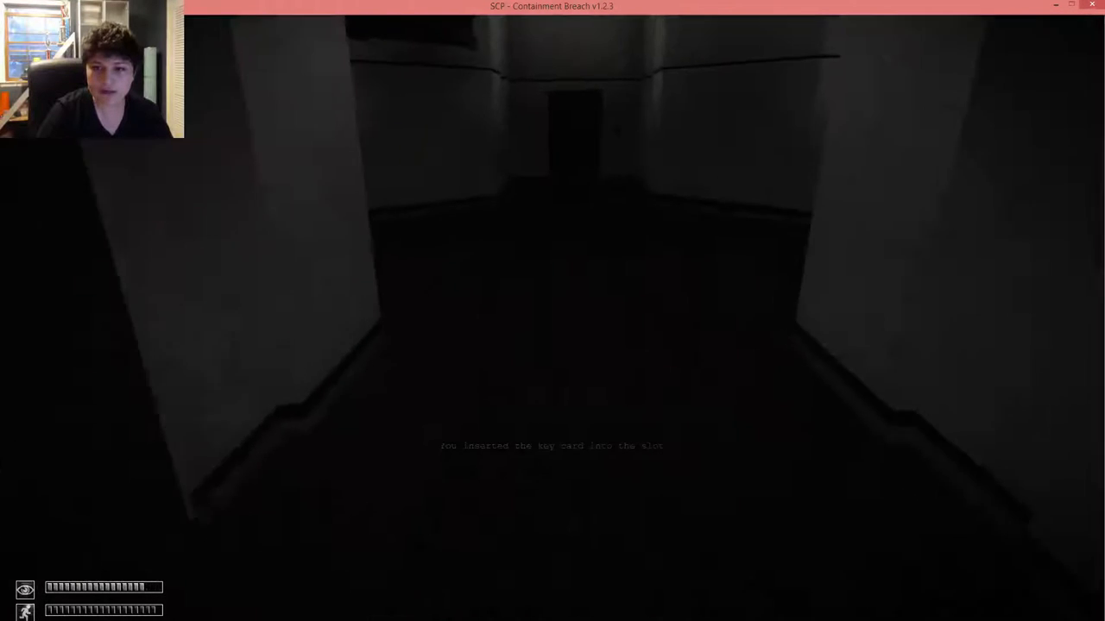
{"action": "key", "text": "tab"}
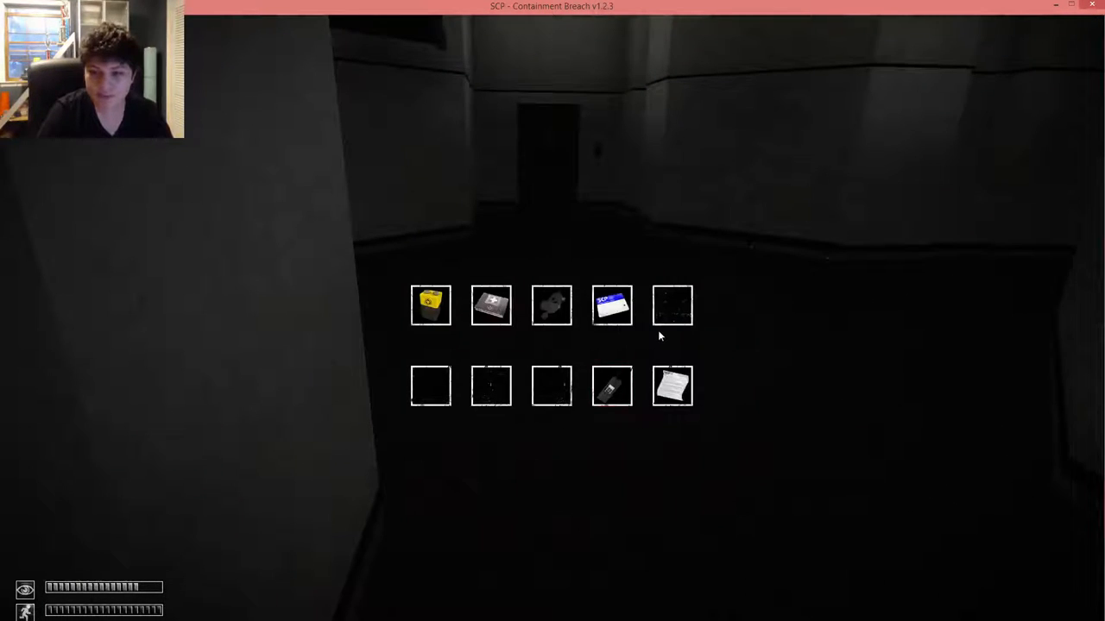
{"action": "mouse_move", "coordinate": [557, 170]}
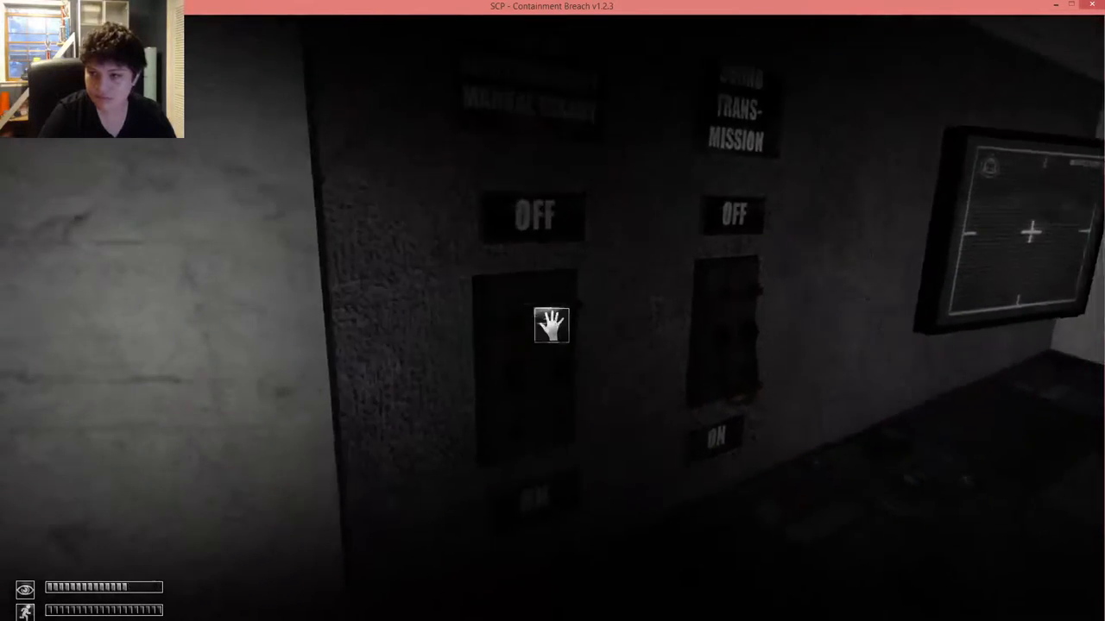
{"action": "left_click", "coordinate": [550, 325]}
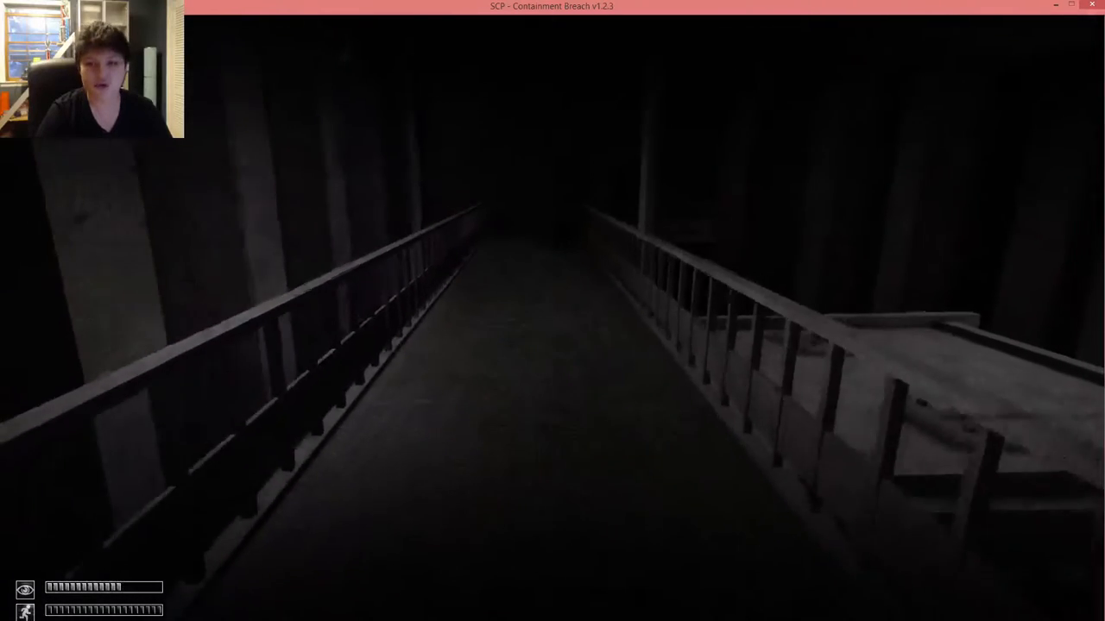
Use the keycard from the inventory on the catwalk door's reader
{"action": "key", "text": "tab"}
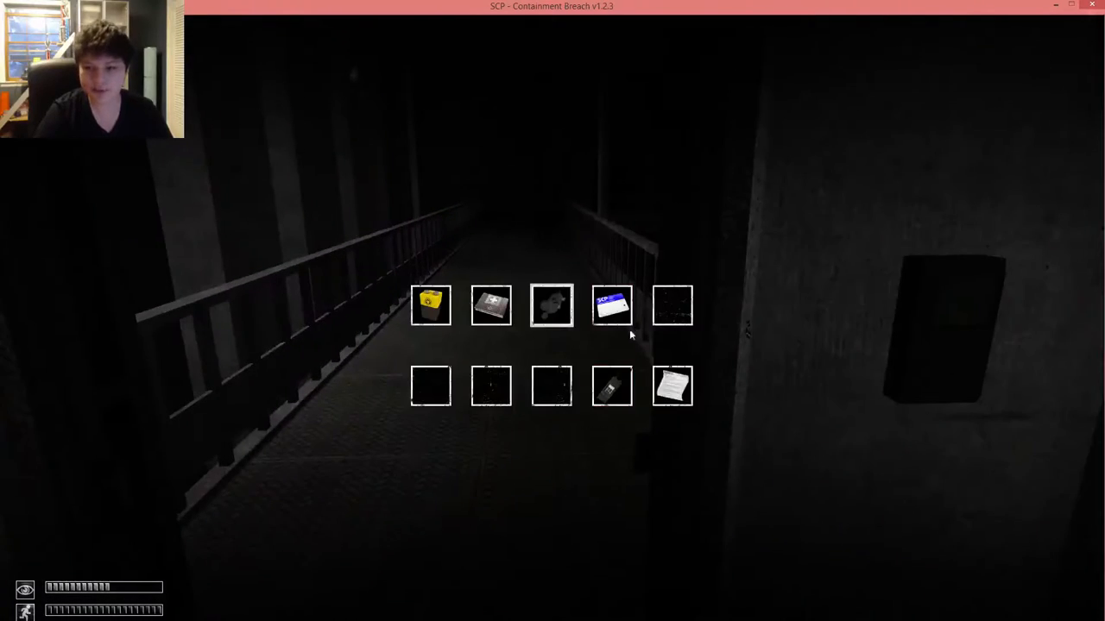
{"action": "left_click", "coordinate": [612, 304]}
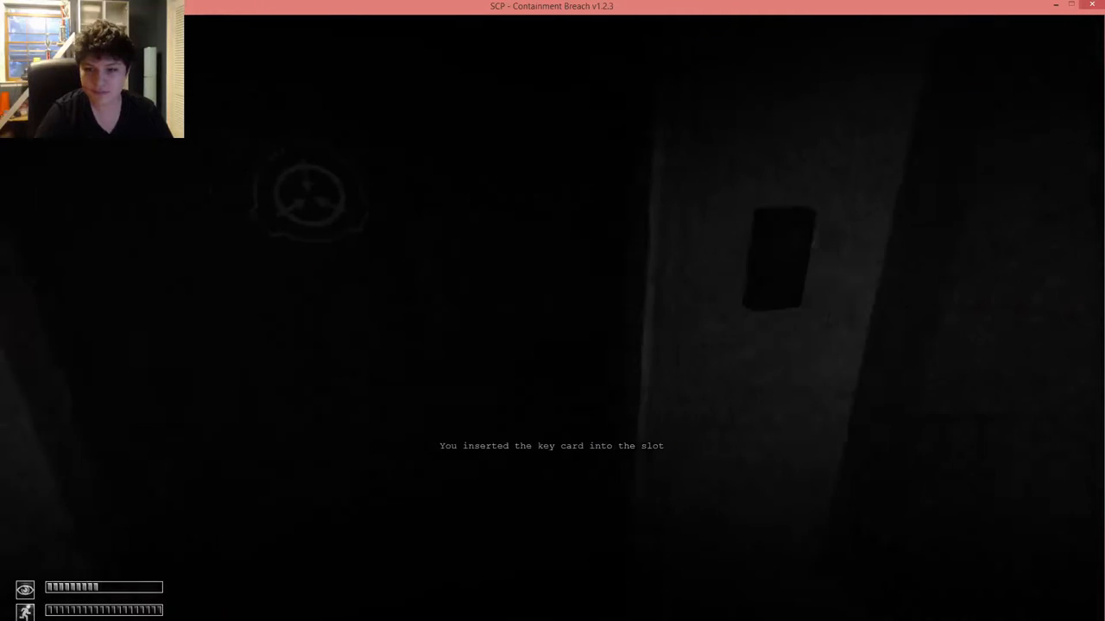